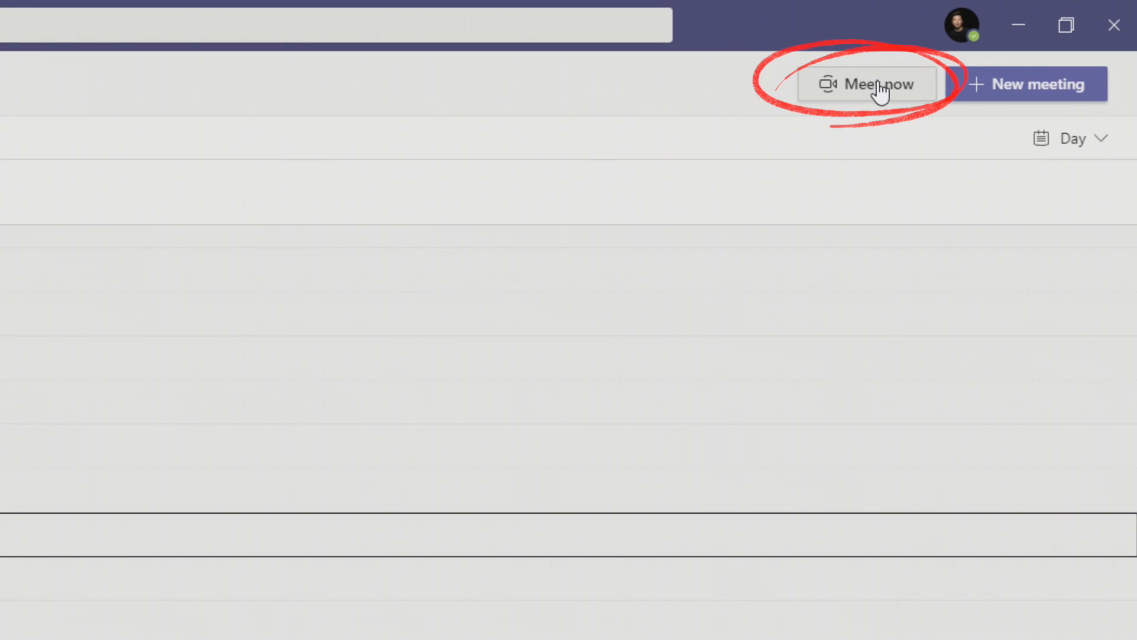
# Start an instant Meet now meeting from the Calendar and join it alone with current audio settings
pyautogui.click(867, 83)
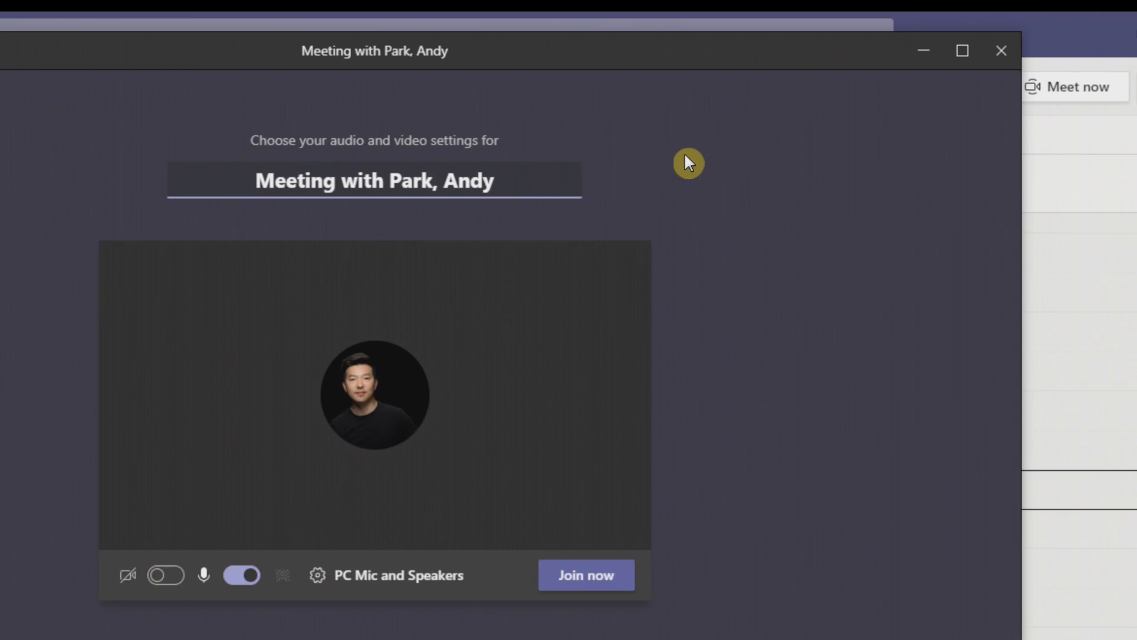
pyautogui.click(585, 574)
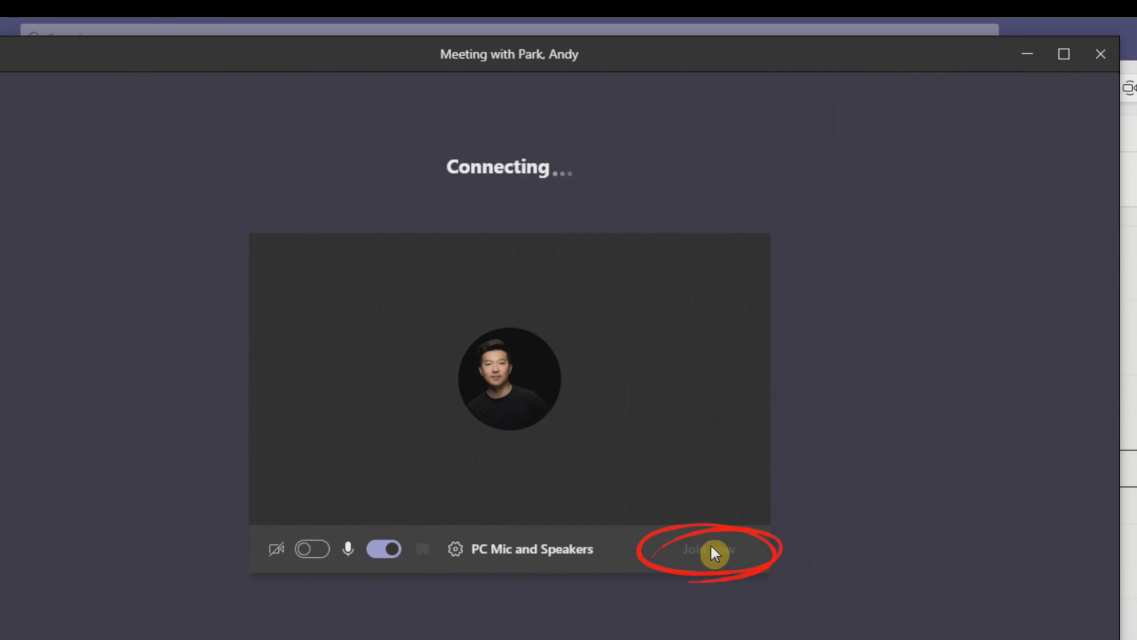
pyautogui.click(710, 548)
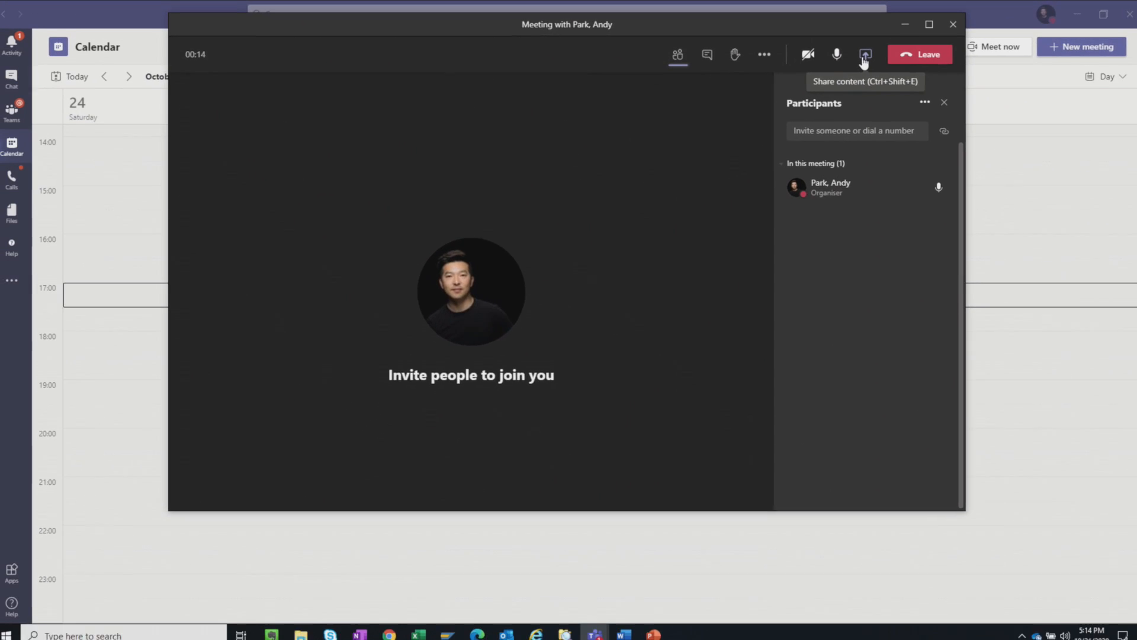
# Show the meeting's Share content tray and pick the entire screen as the content to share
pyautogui.click(864, 54)
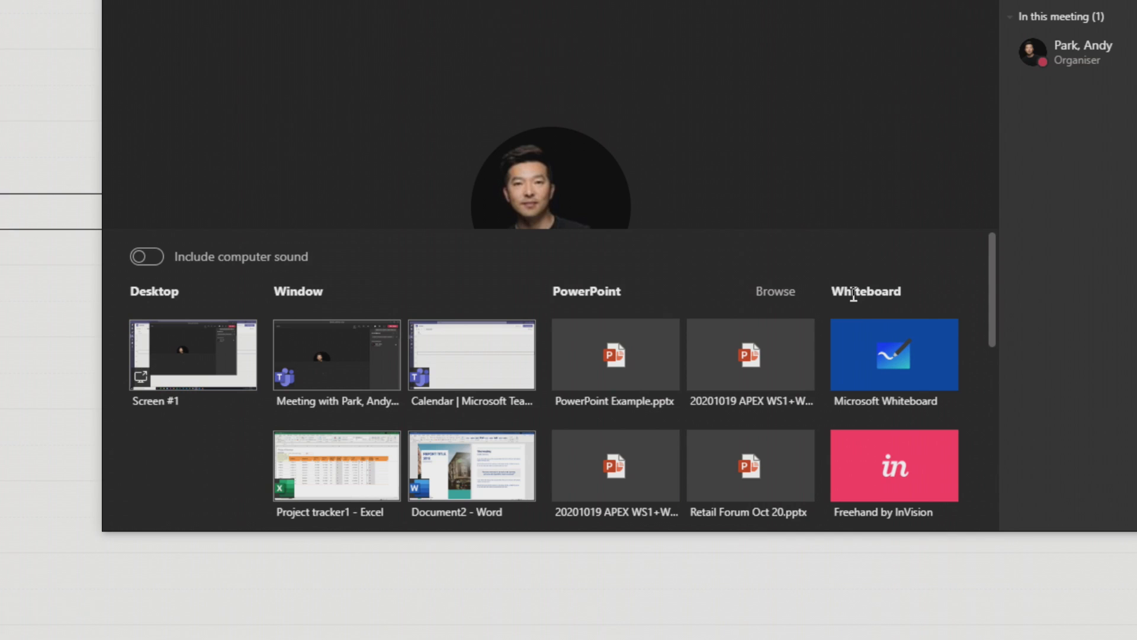
pyautogui.moveTo(814, 306)
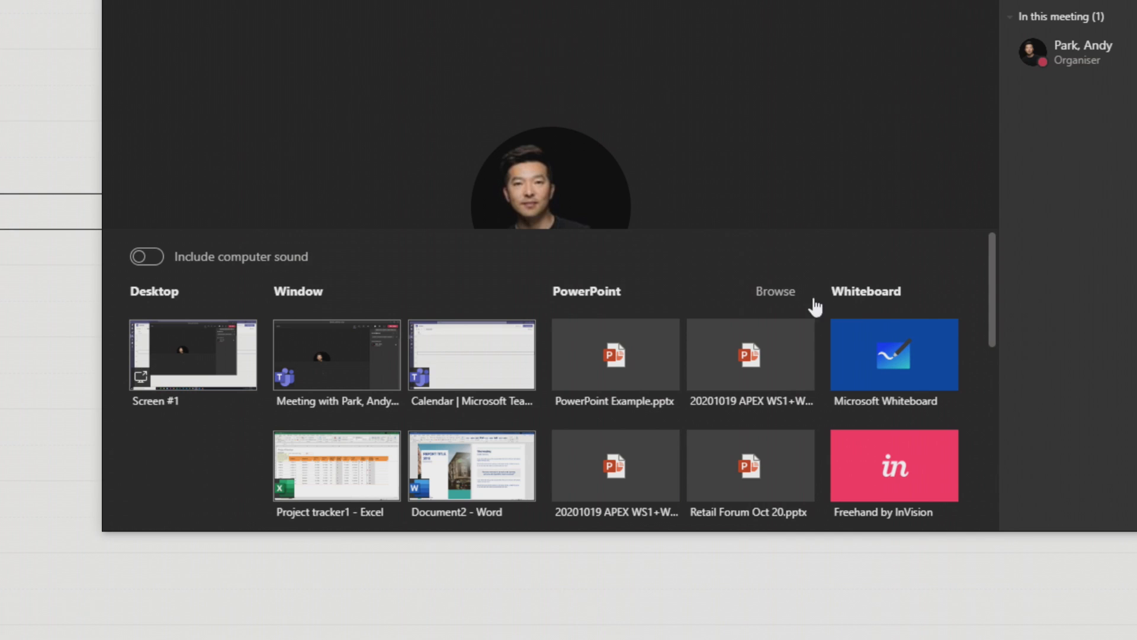
pyautogui.click(193, 355)
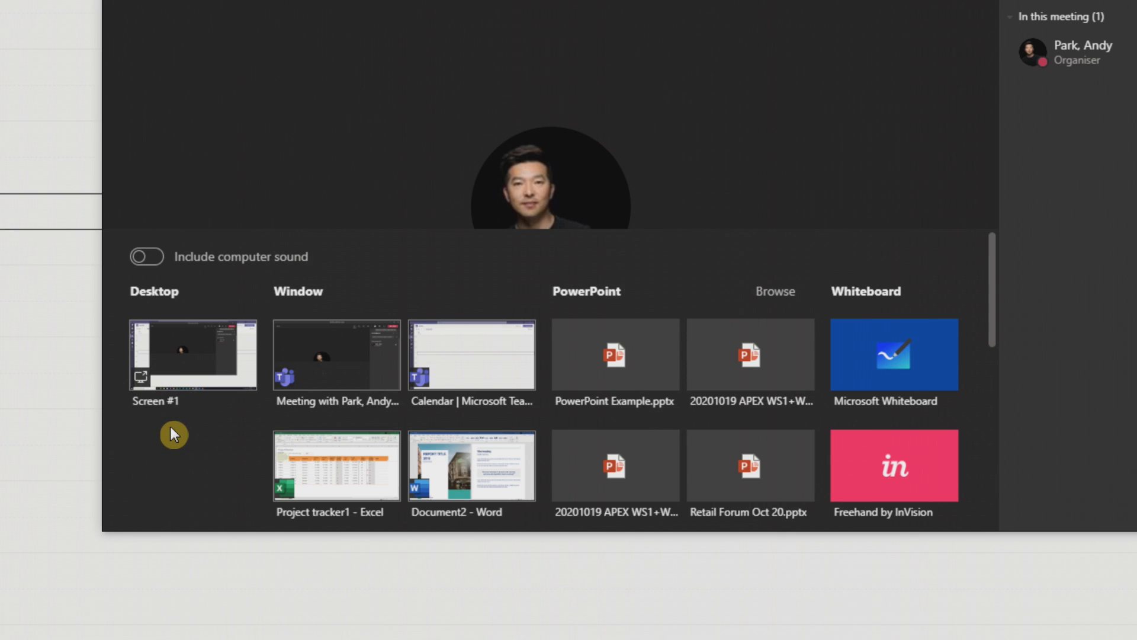
pyautogui.click(192, 356)
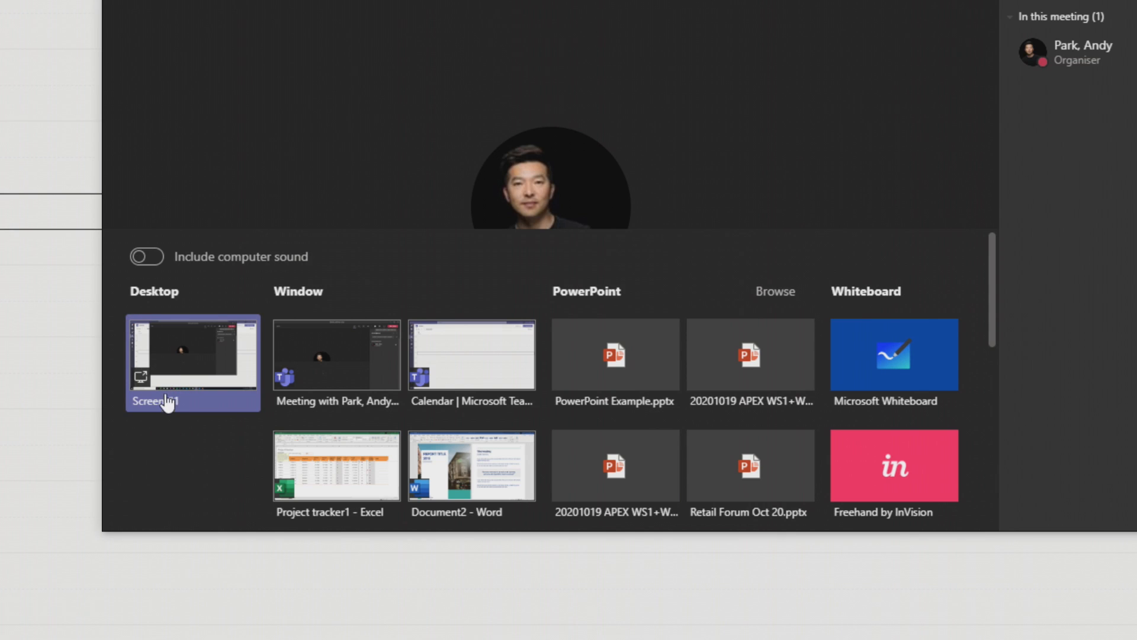
pyautogui.moveTo(166, 413)
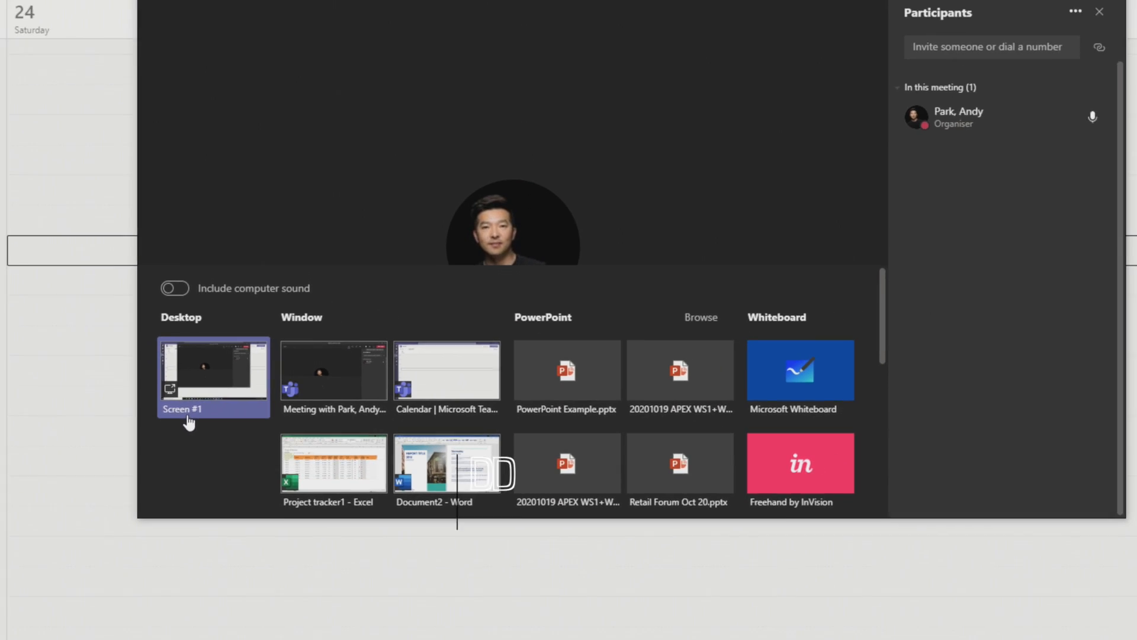
# Share Screen #1 desktop, show the Word report and Excel project tracker, then stop sharing
pyautogui.click(213, 376)
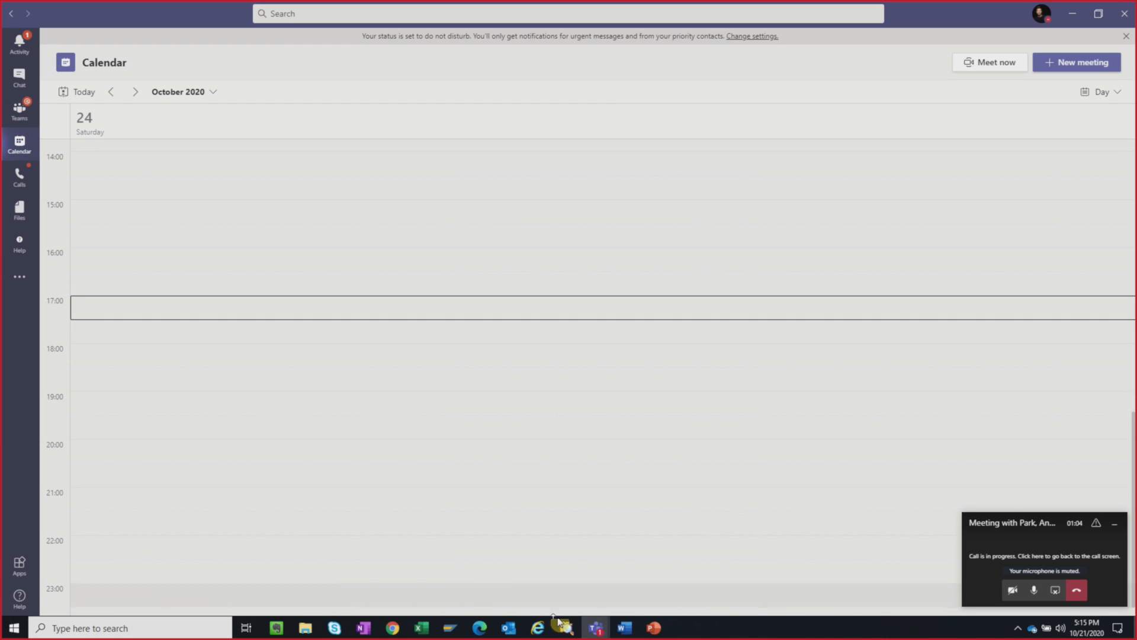
pyautogui.click(622, 628)
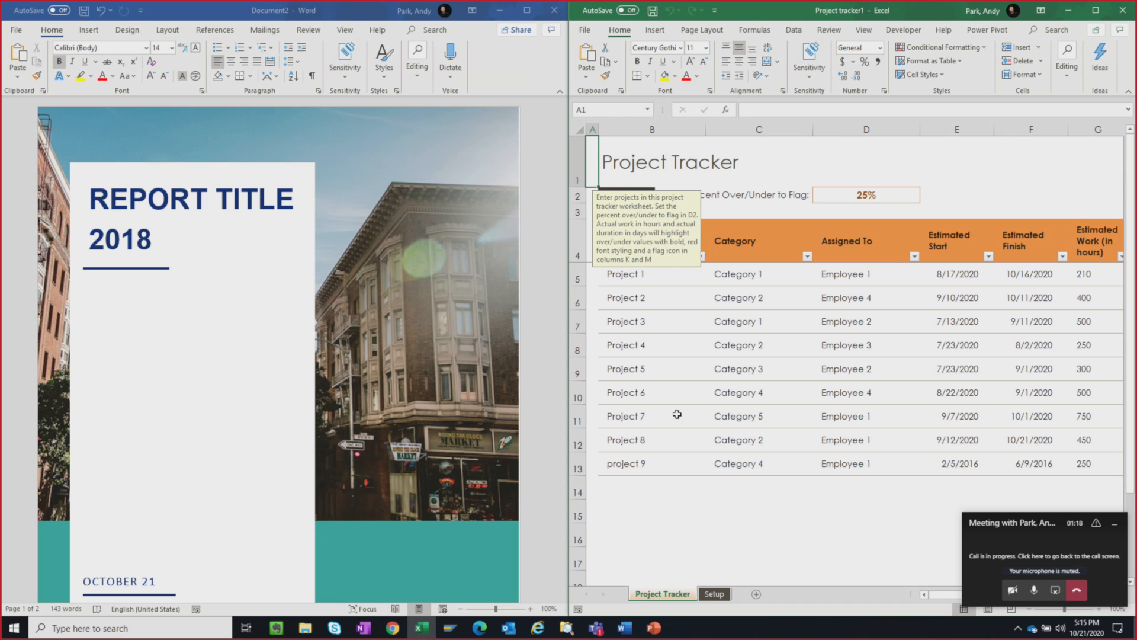
pyautogui.moveTo(633, 378)
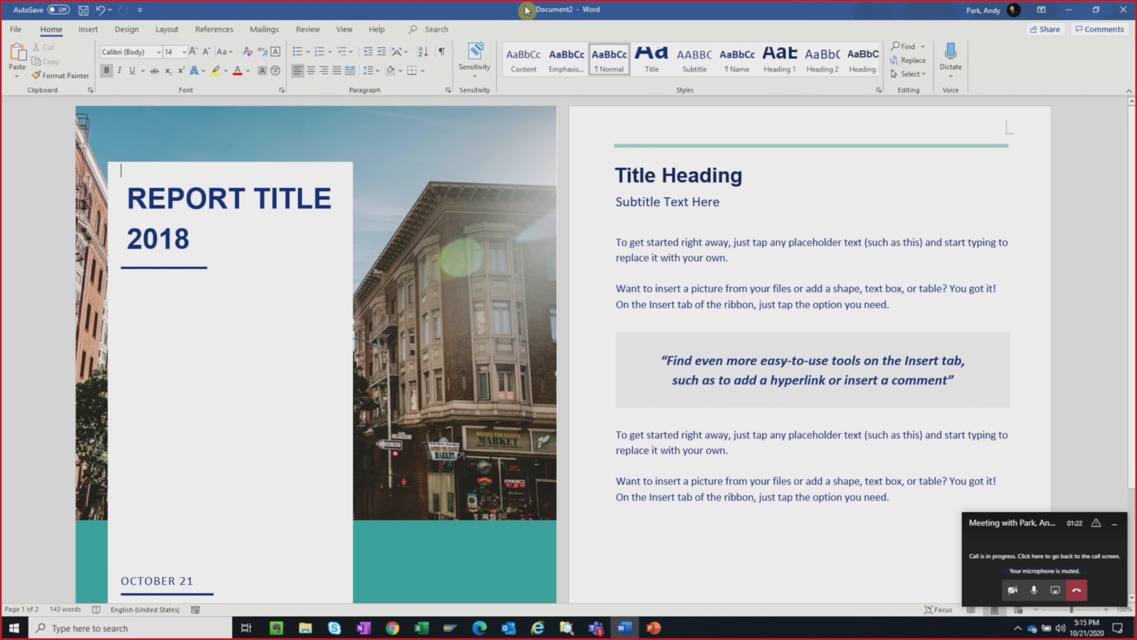
pyautogui.click(421, 627)
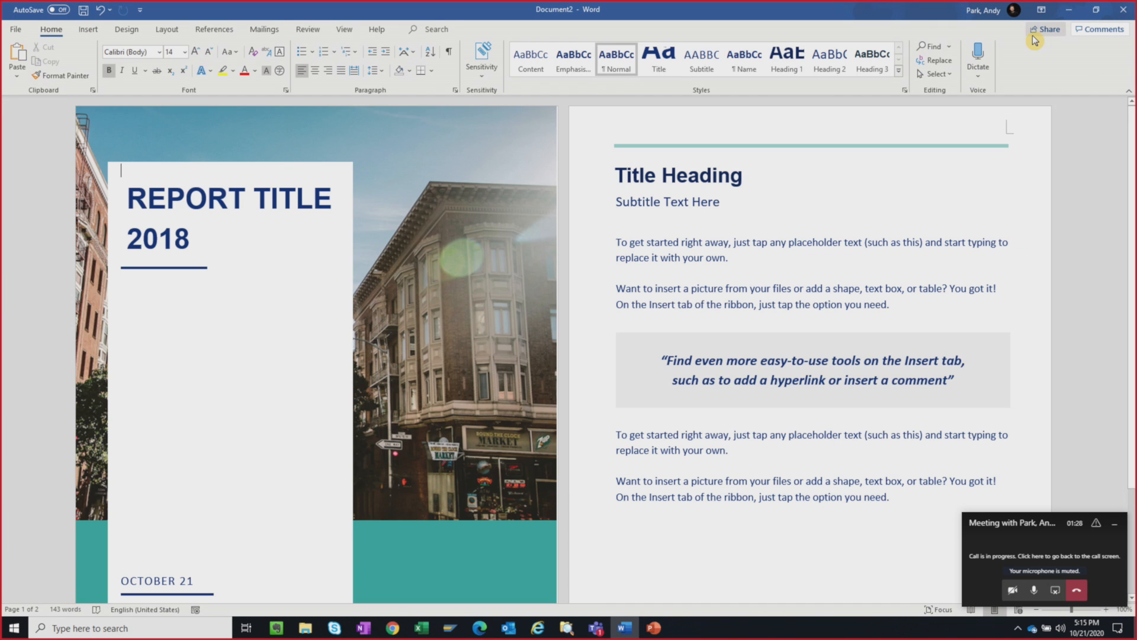
pyautogui.click(419, 628)
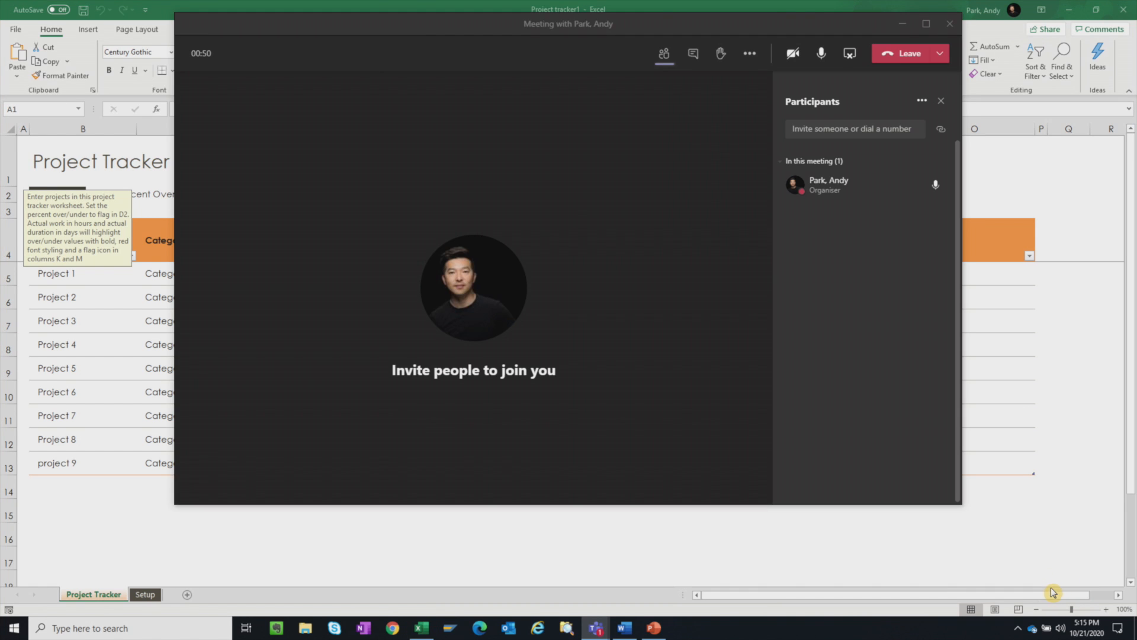
pyautogui.moveTo(850, 54)
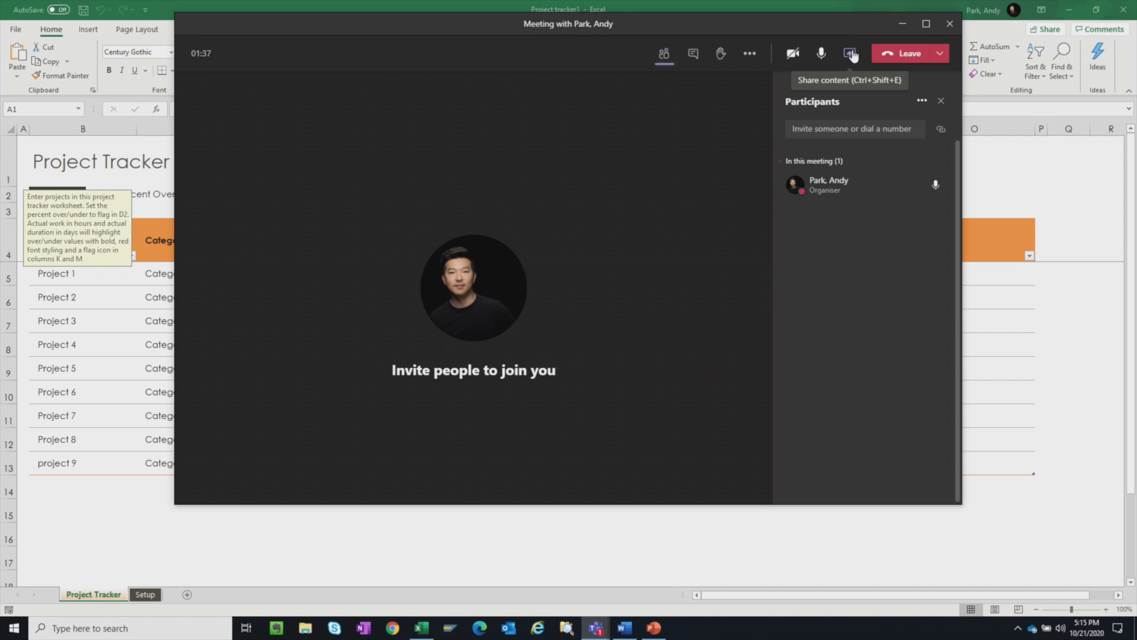
# Share only the Word document window to the meeting, then stop presenting it
pyautogui.click(849, 53)
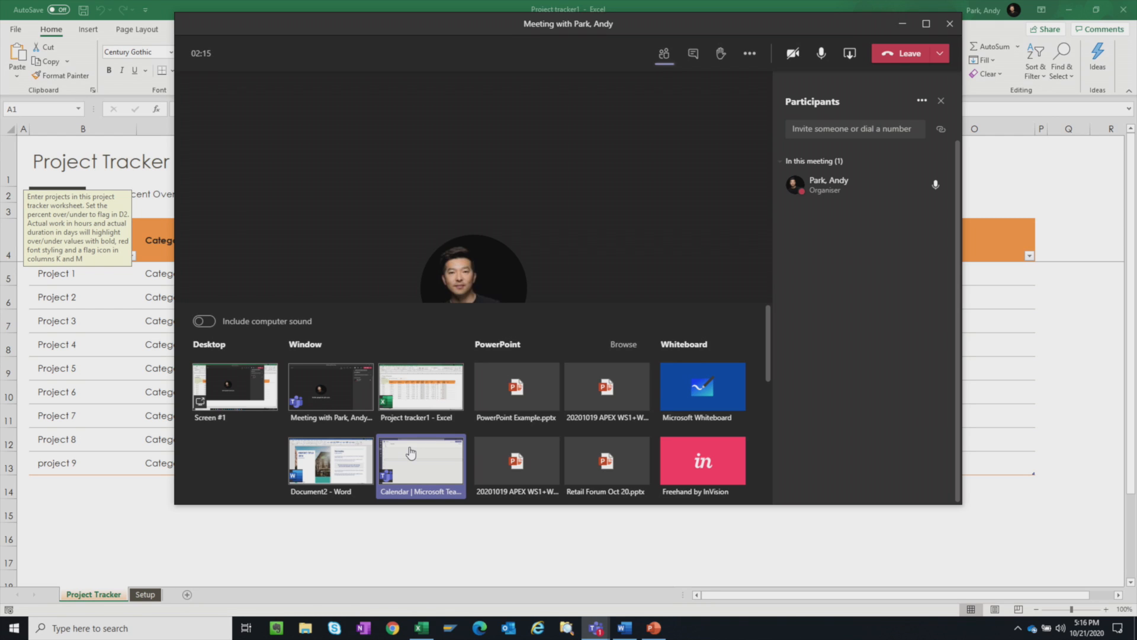
pyautogui.moveTo(345, 461)
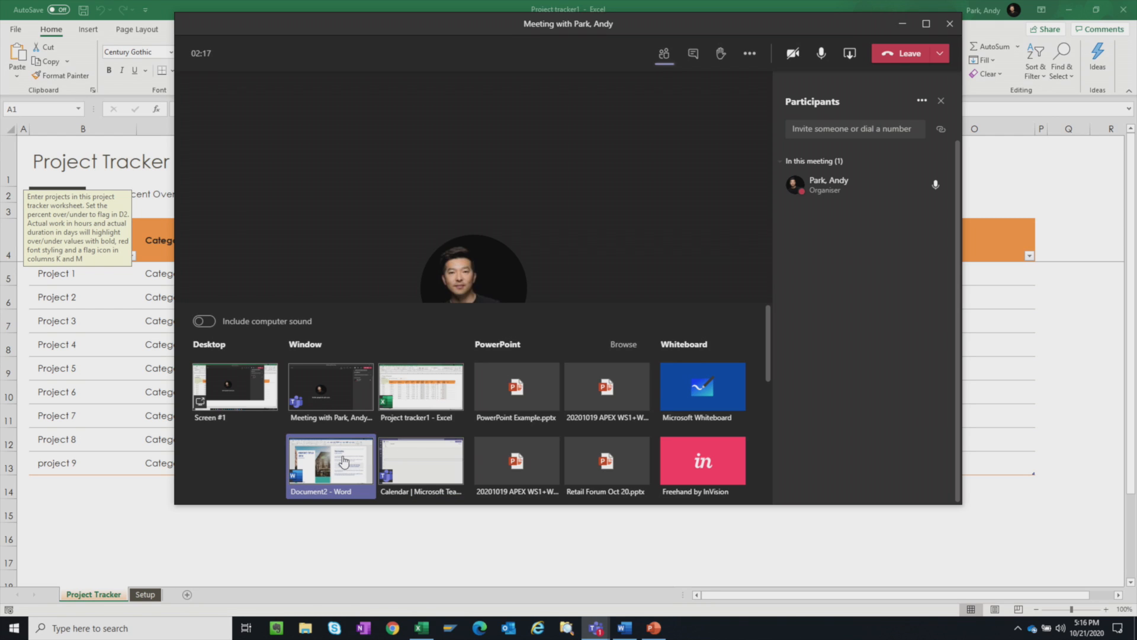
pyautogui.click(330, 461)
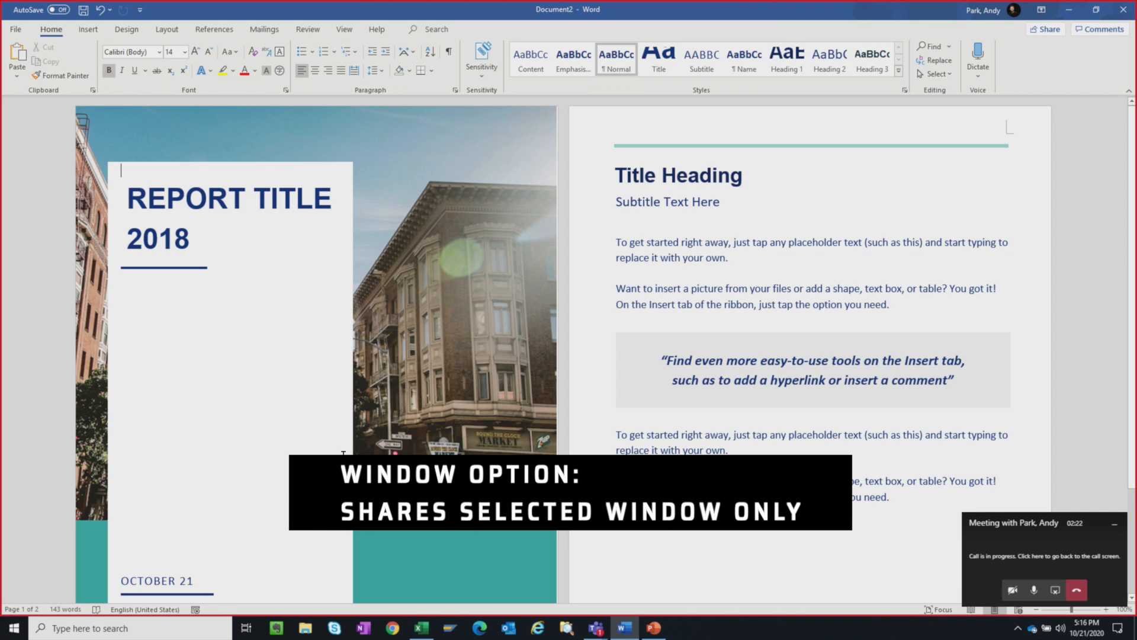
pyautogui.moveTo(435, 34)
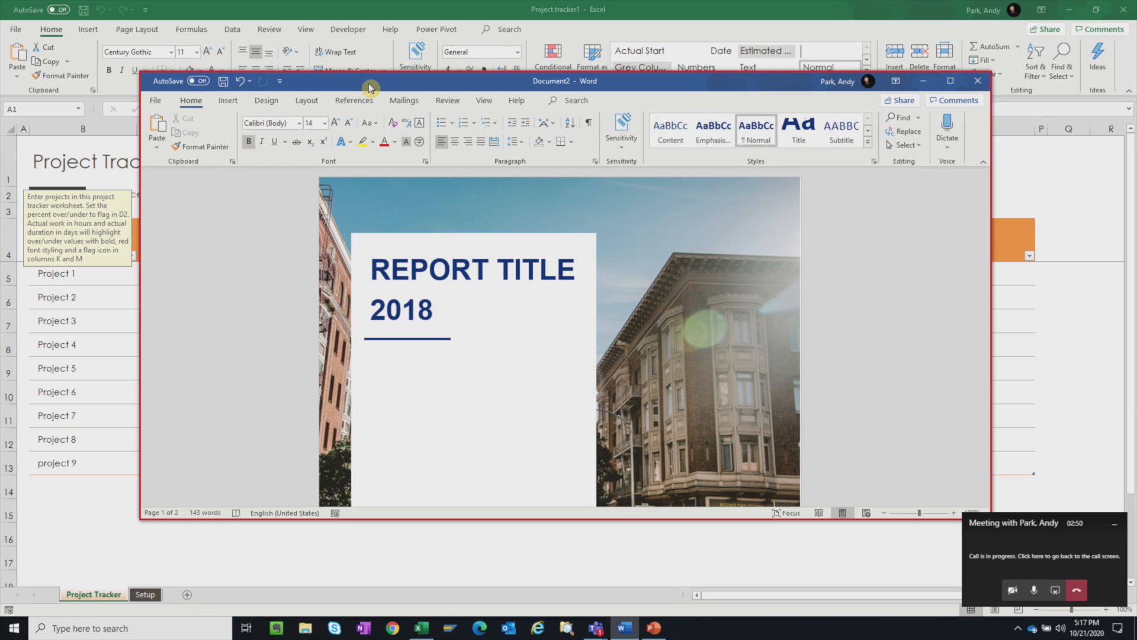
pyautogui.click(364, 241)
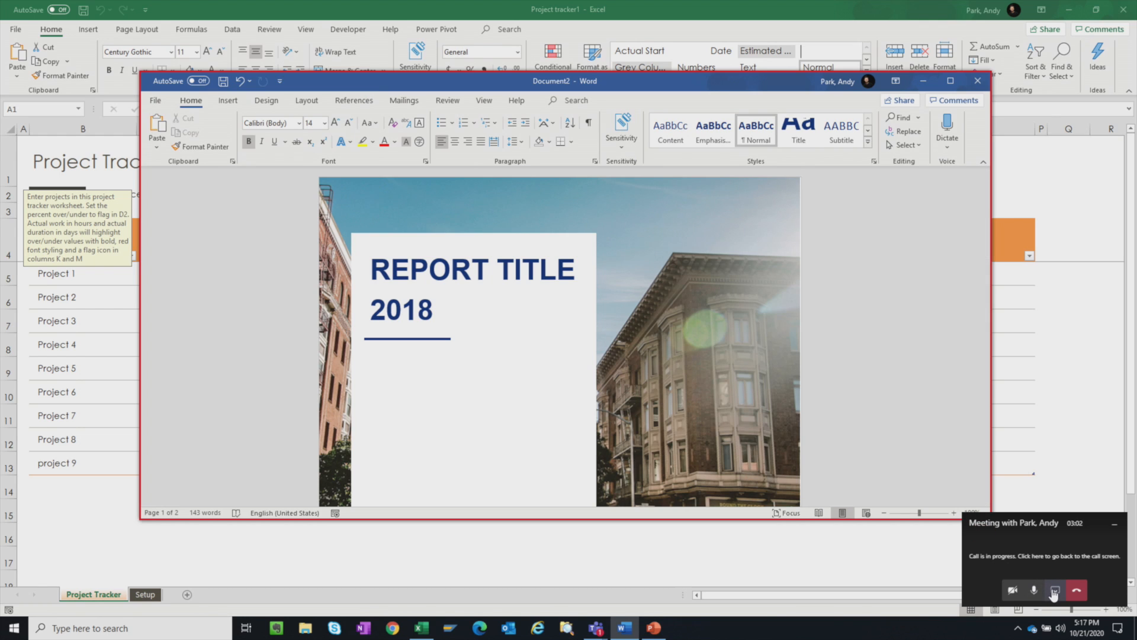
pyautogui.click(1052, 571)
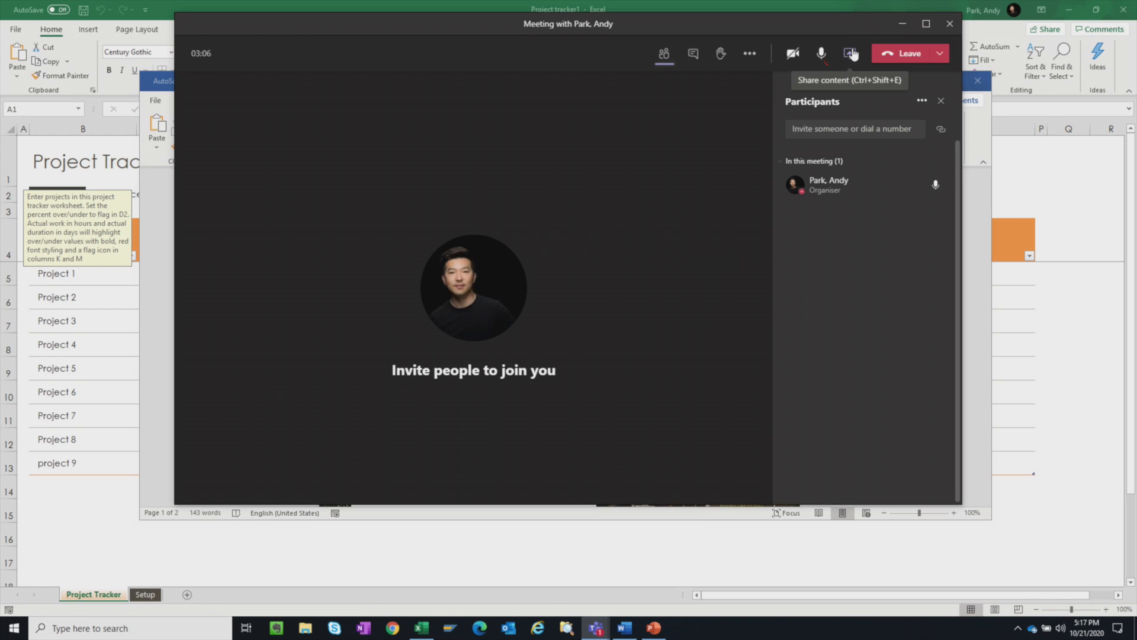
# Present PowerPoint Example.pptx in the meeting and advance through its slides
pyautogui.click(851, 53)
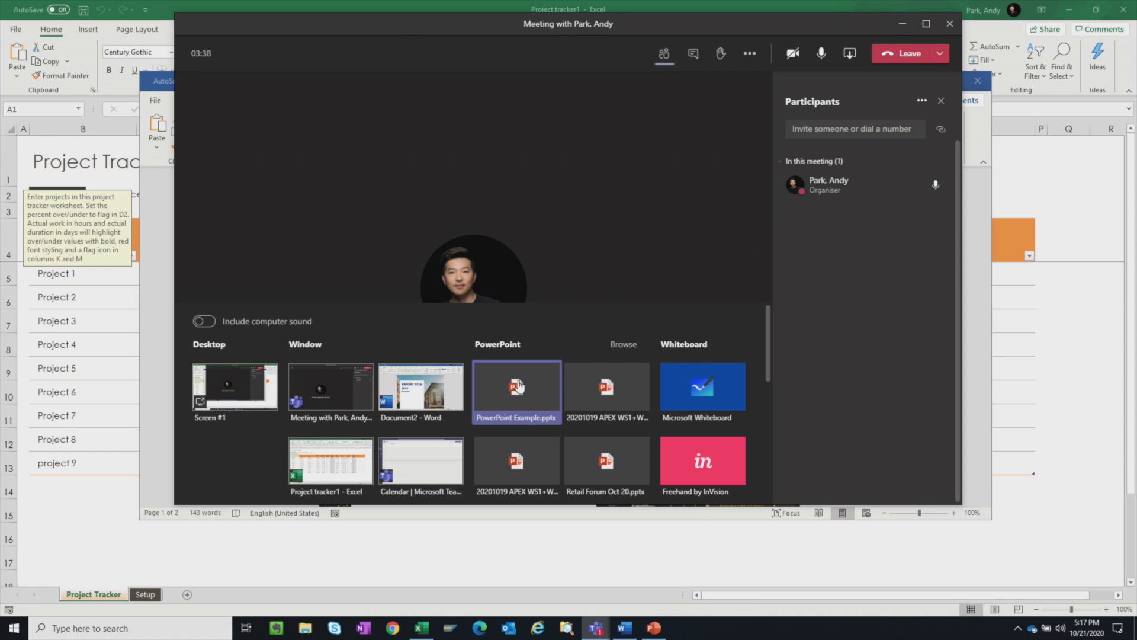
pyautogui.click(516, 386)
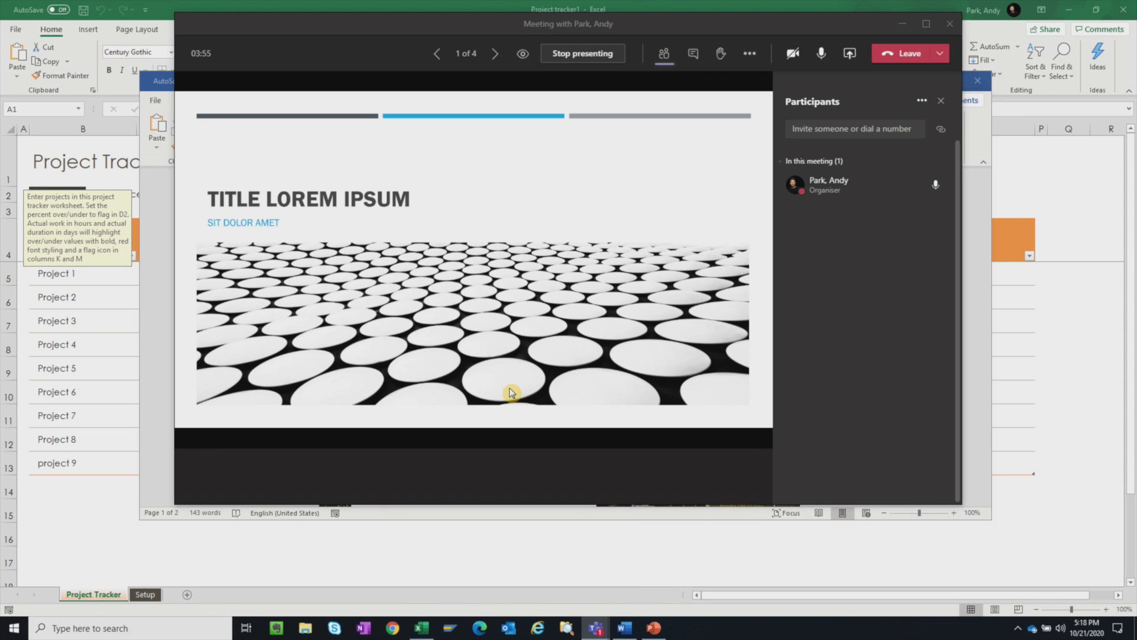
pyautogui.moveTo(491, 389)
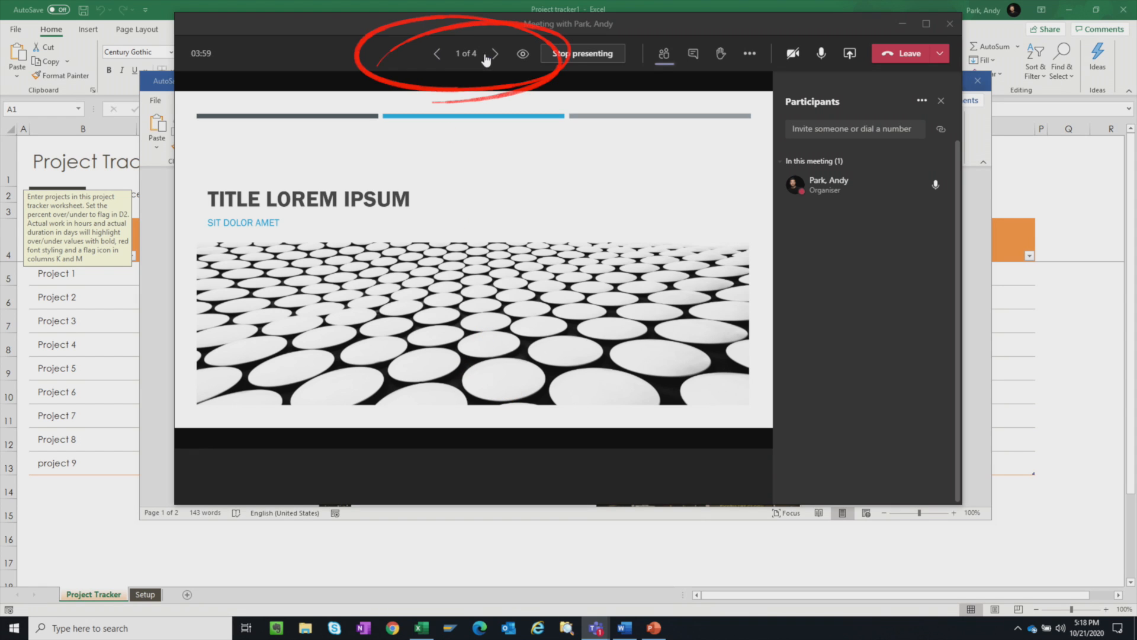
pyautogui.click(494, 53)
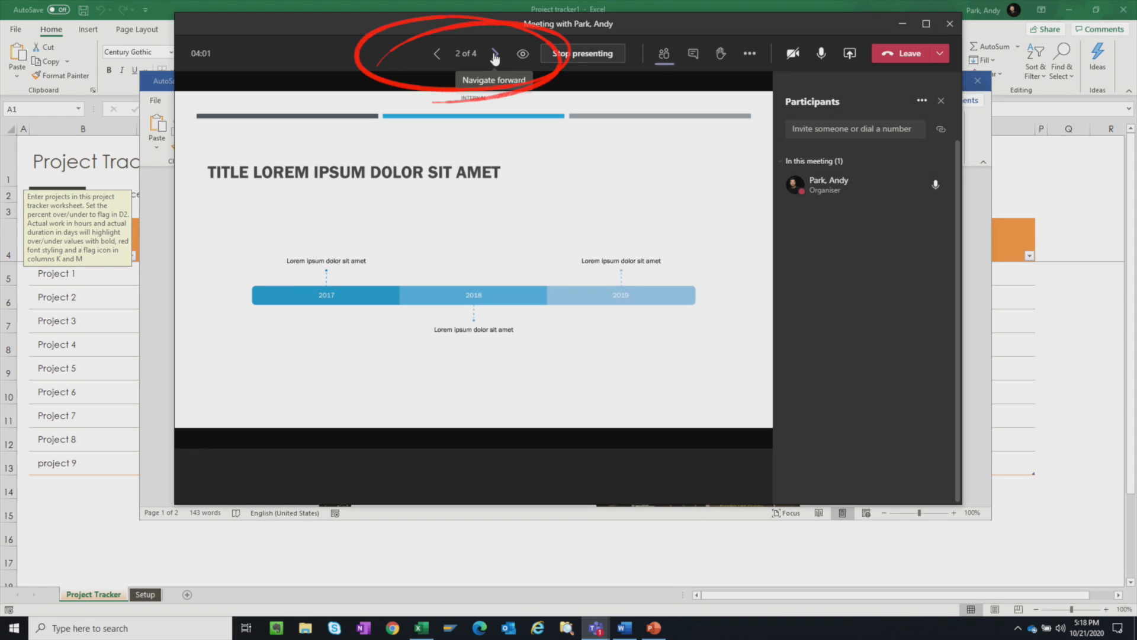
pyautogui.click(495, 53)
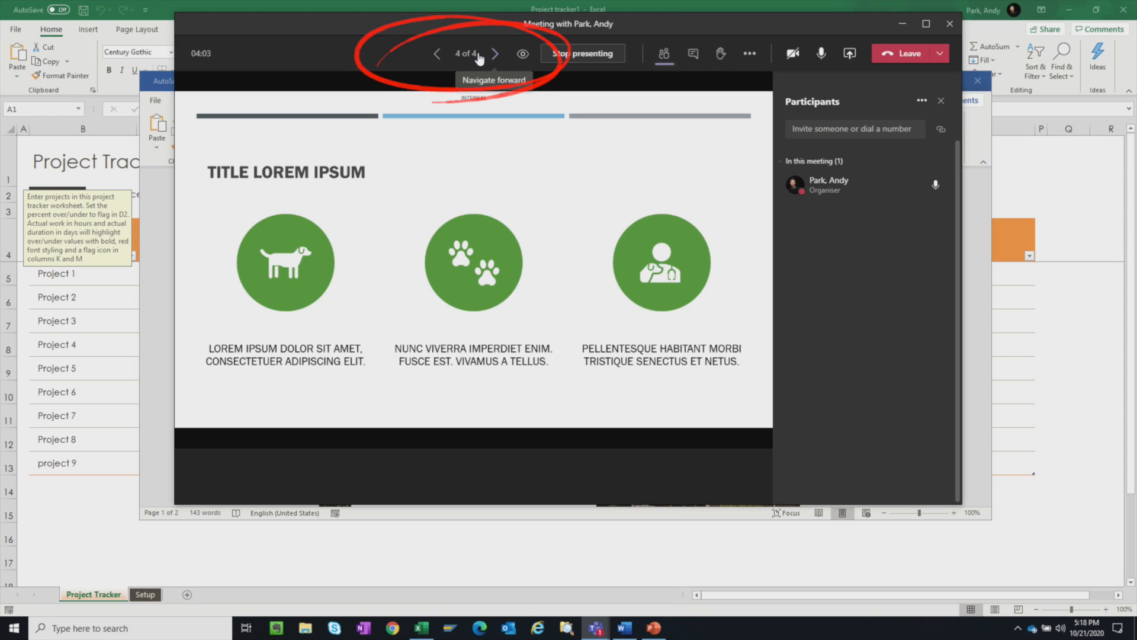
# Return to the first slide and let participants move through the slides themselves
pyautogui.click(436, 53)
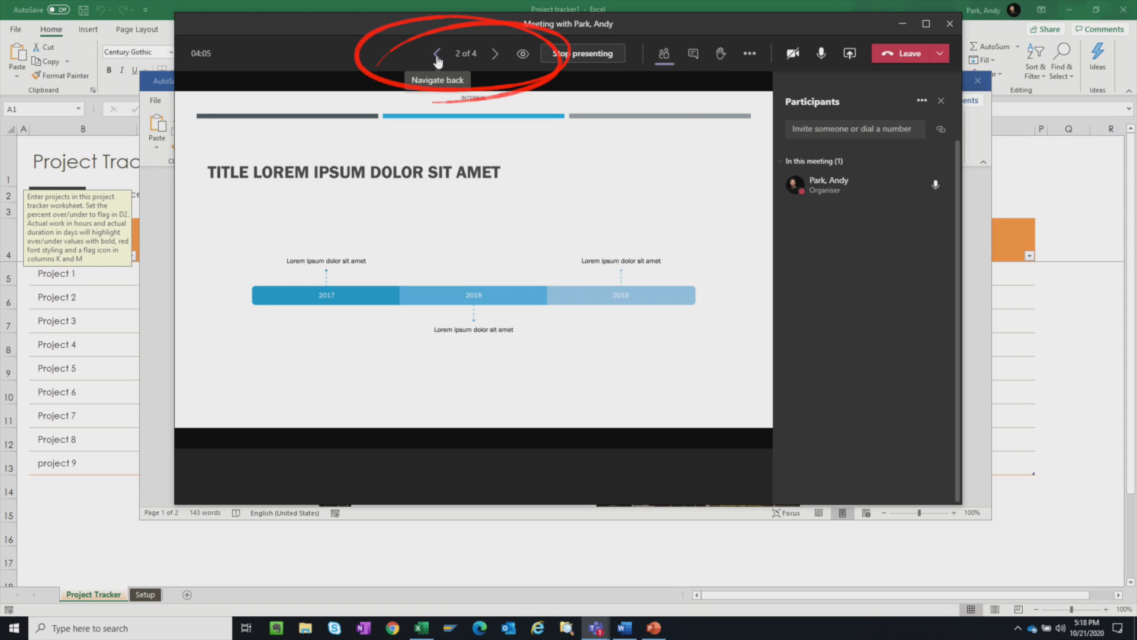
pyautogui.click(437, 53)
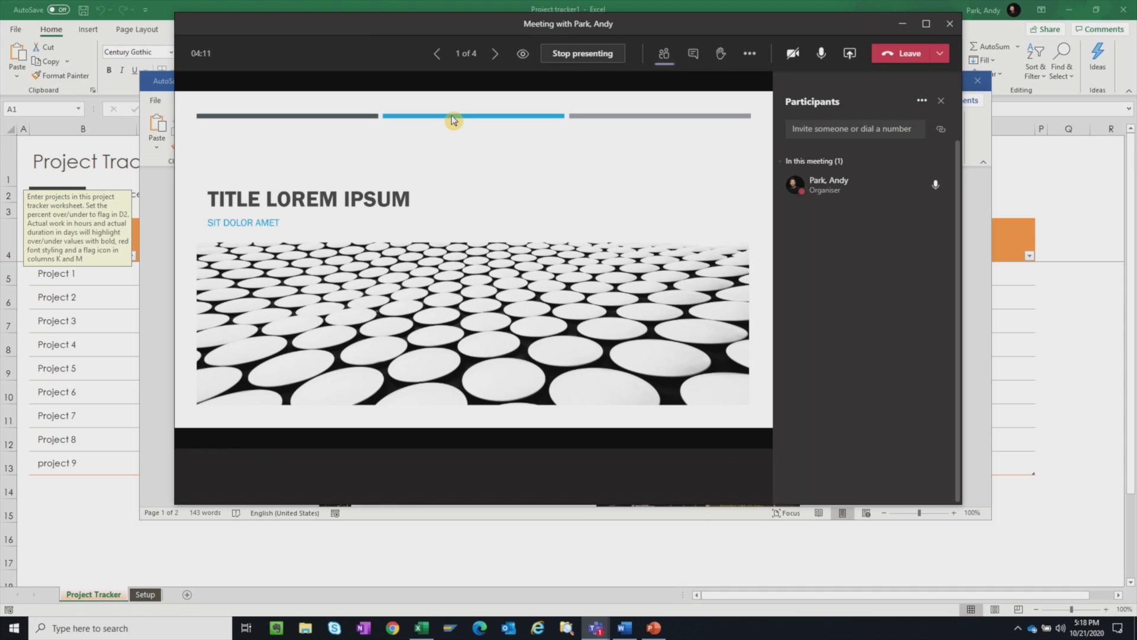
pyautogui.moveTo(508, 92)
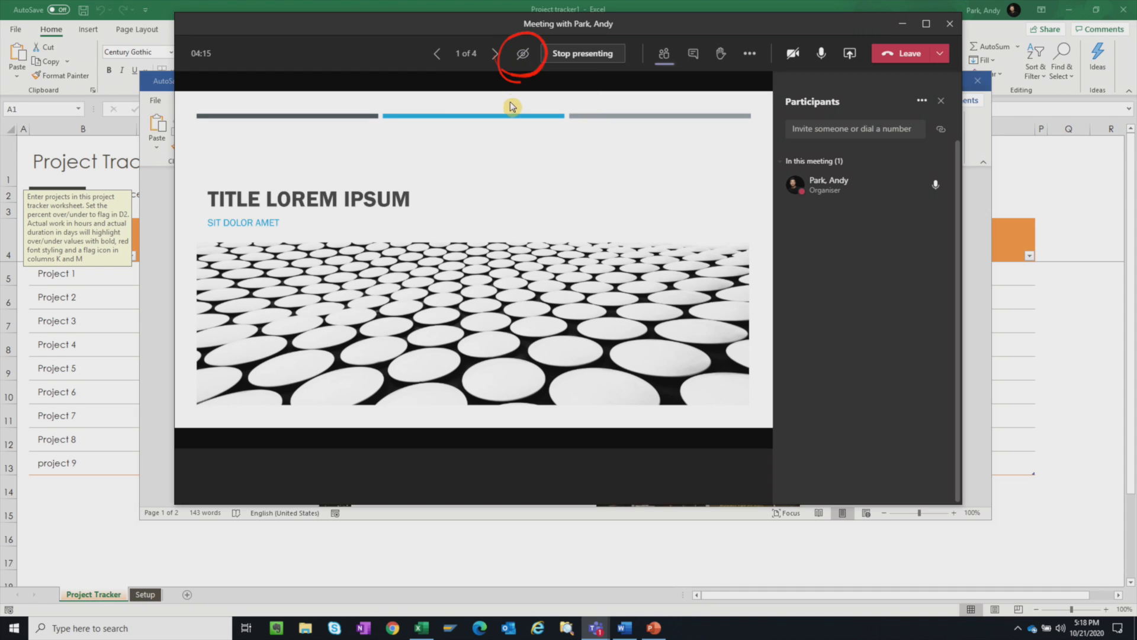
pyautogui.moveTo(522, 53)
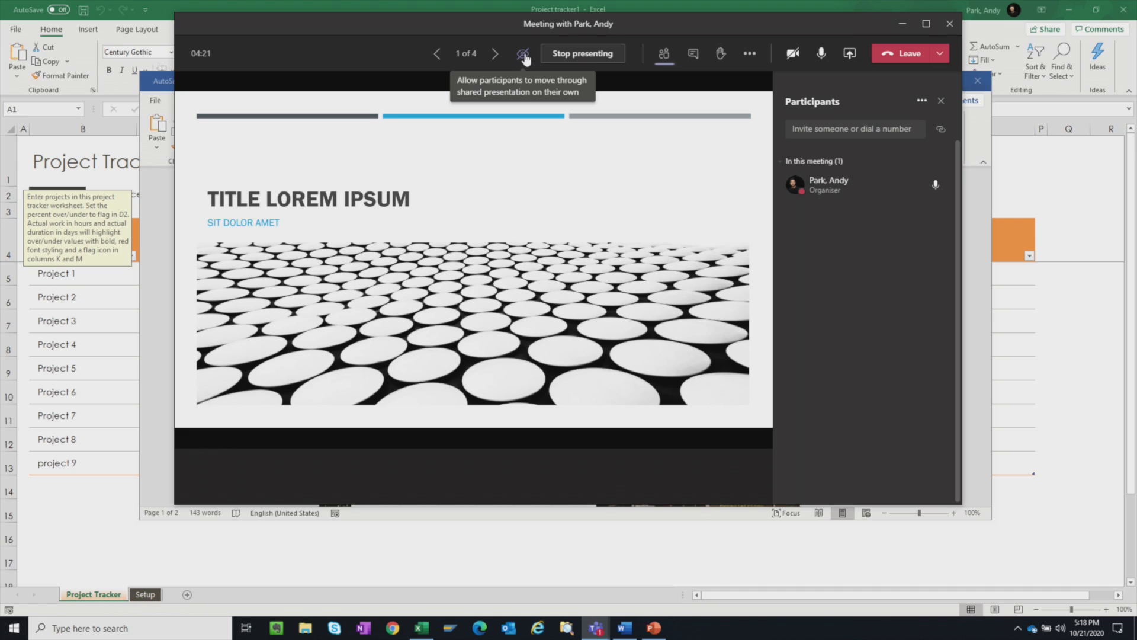
pyautogui.click(522, 53)
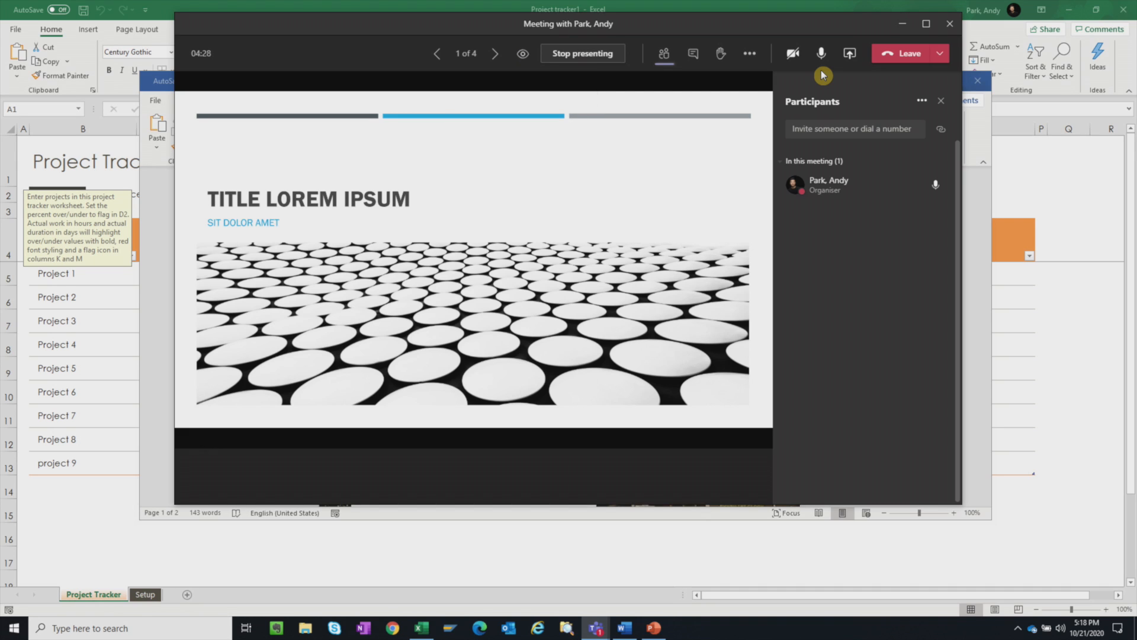
pyautogui.moveTo(581, 54)
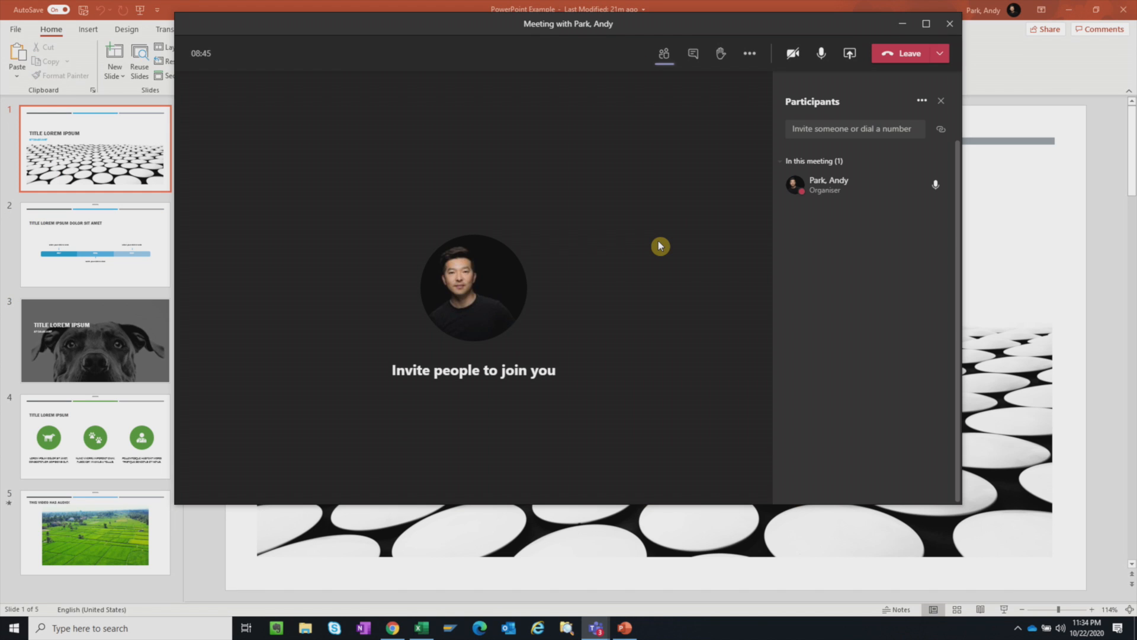
pyautogui.moveTo(736, 182)
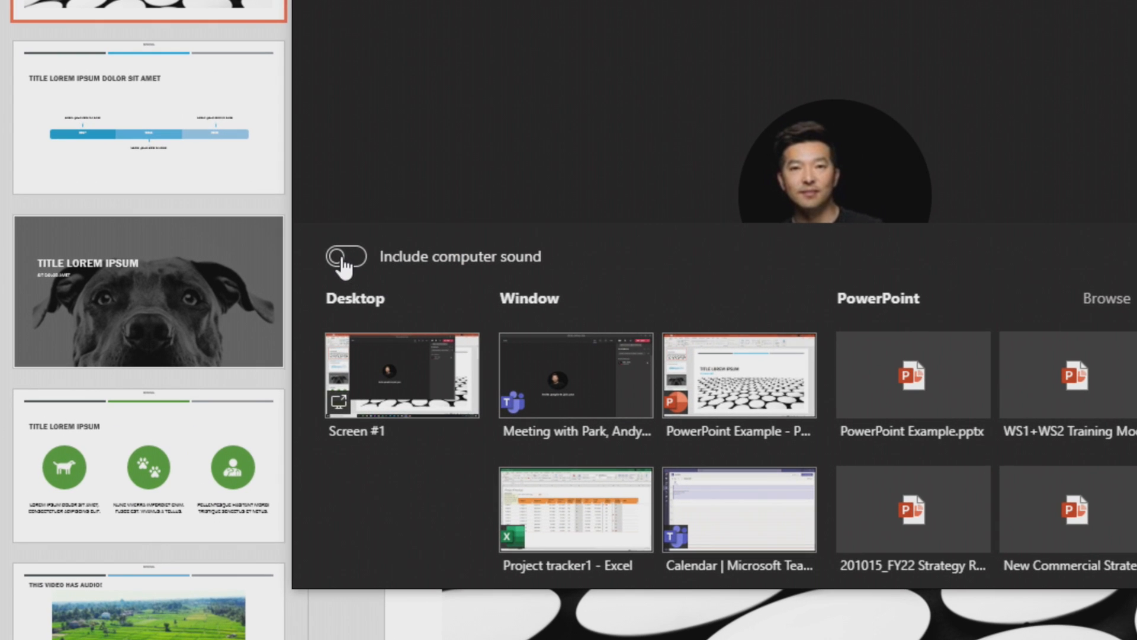
# Share the PowerPoint Example window with Include computer sound on and go to slide 5
pyautogui.click(342, 260)
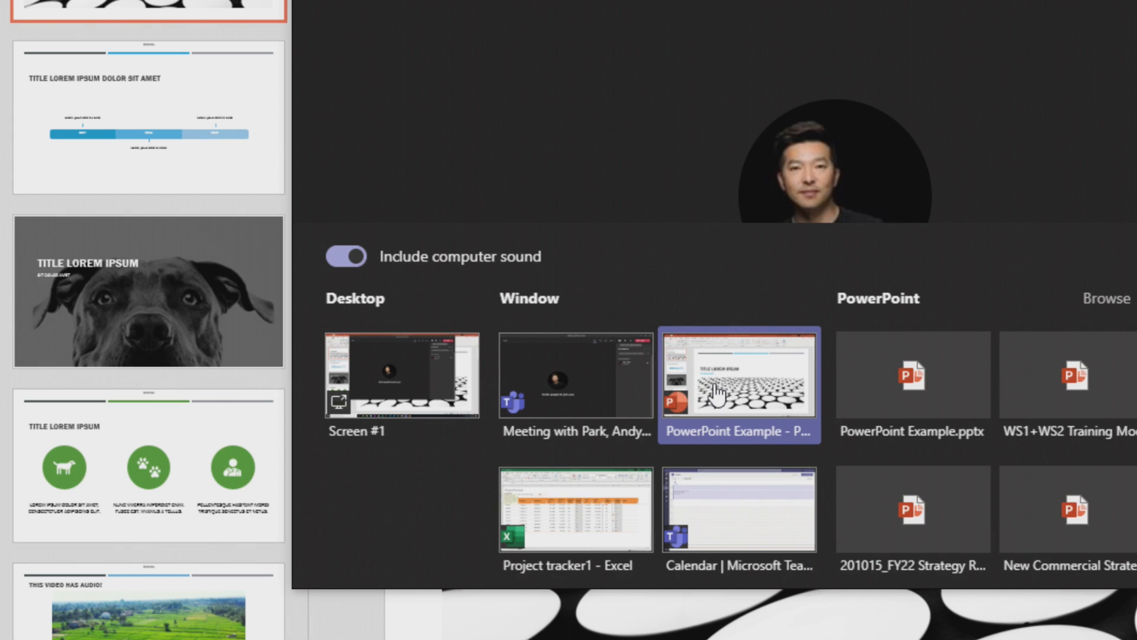
pyautogui.click(738, 374)
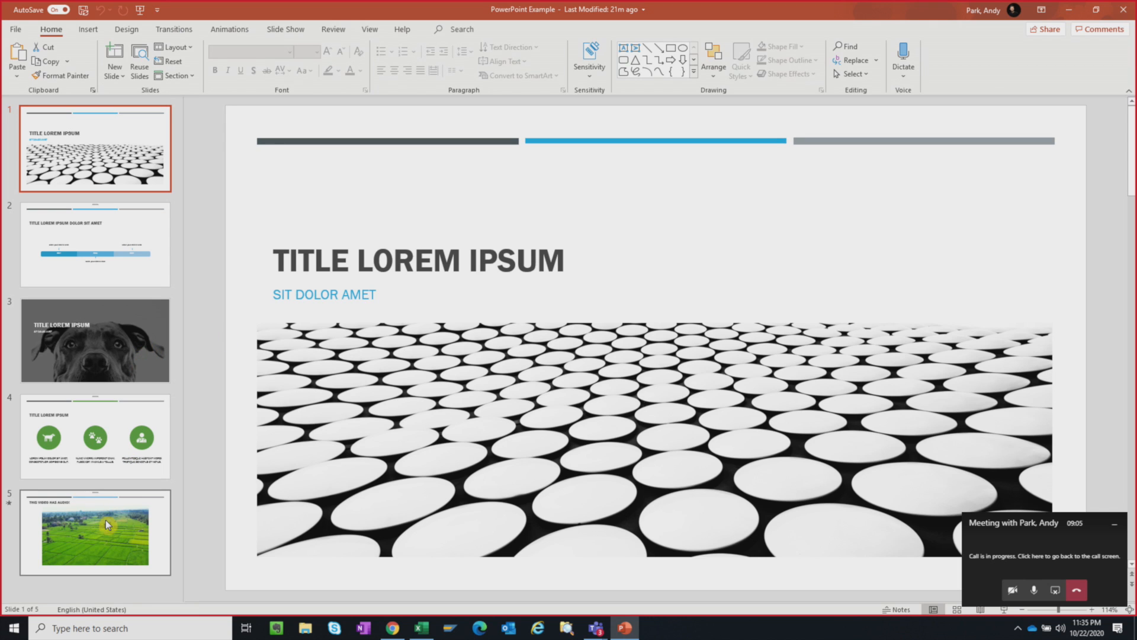
pyautogui.click(95, 536)
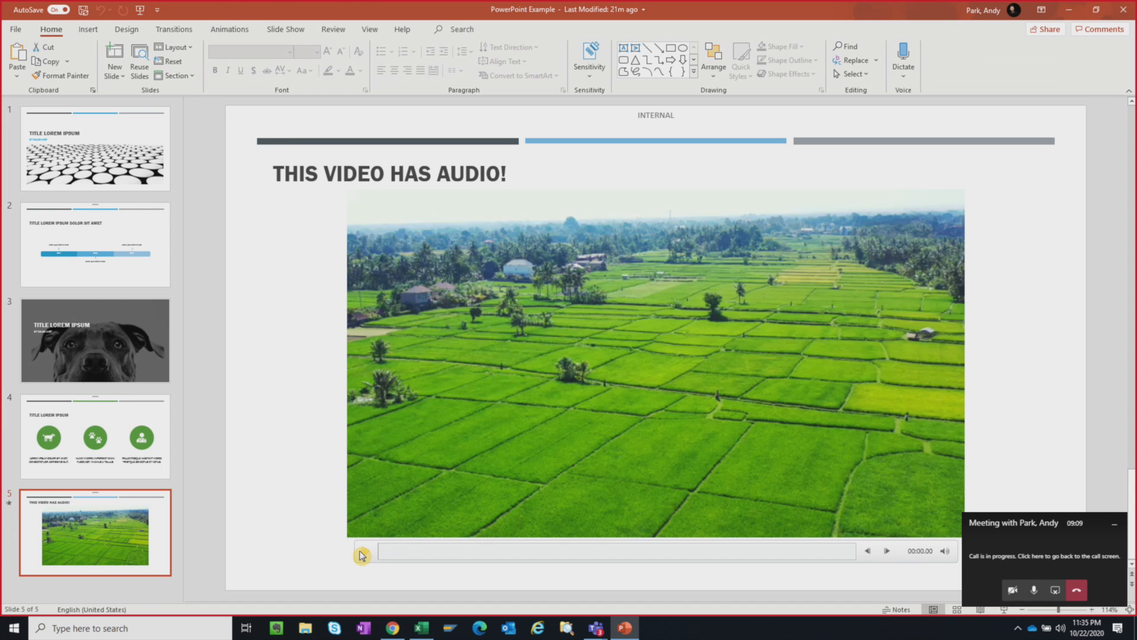
# Play the embedded video on the THIS VIDEO HAS AUDIO! slide so its sound reaches attendees
pyautogui.click(360, 550)
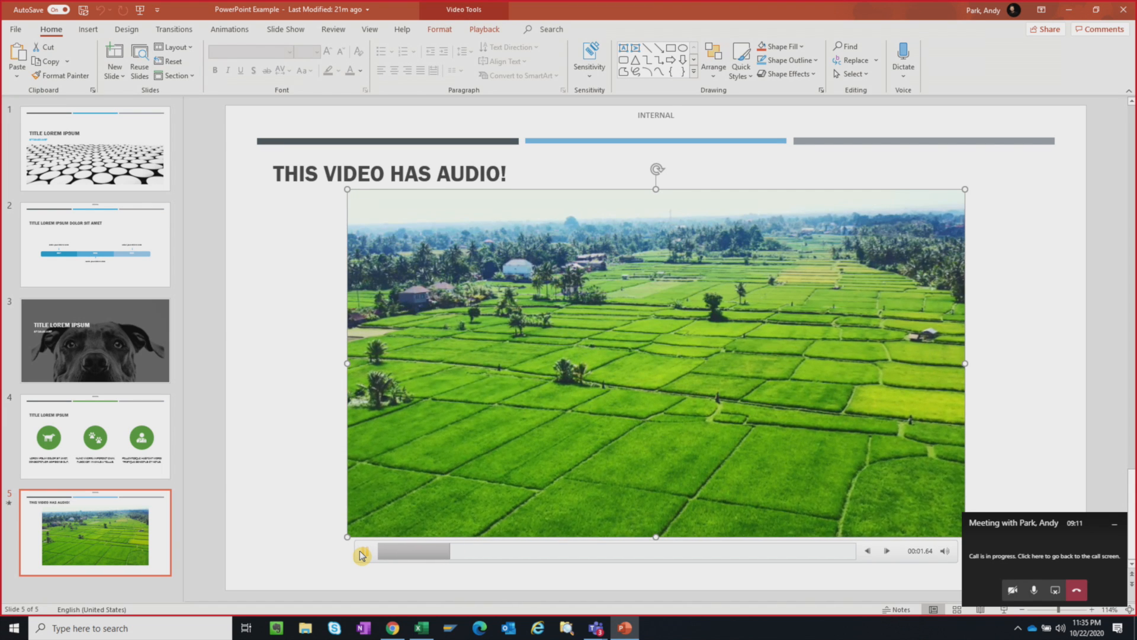
pyautogui.click(364, 551)
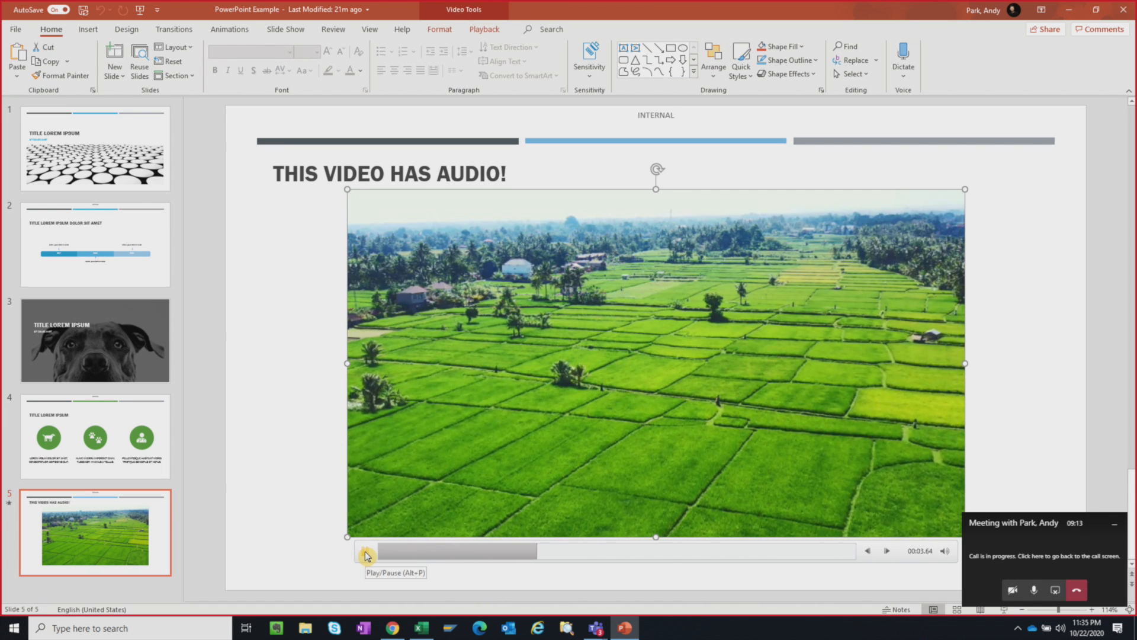
pyautogui.click(366, 551)
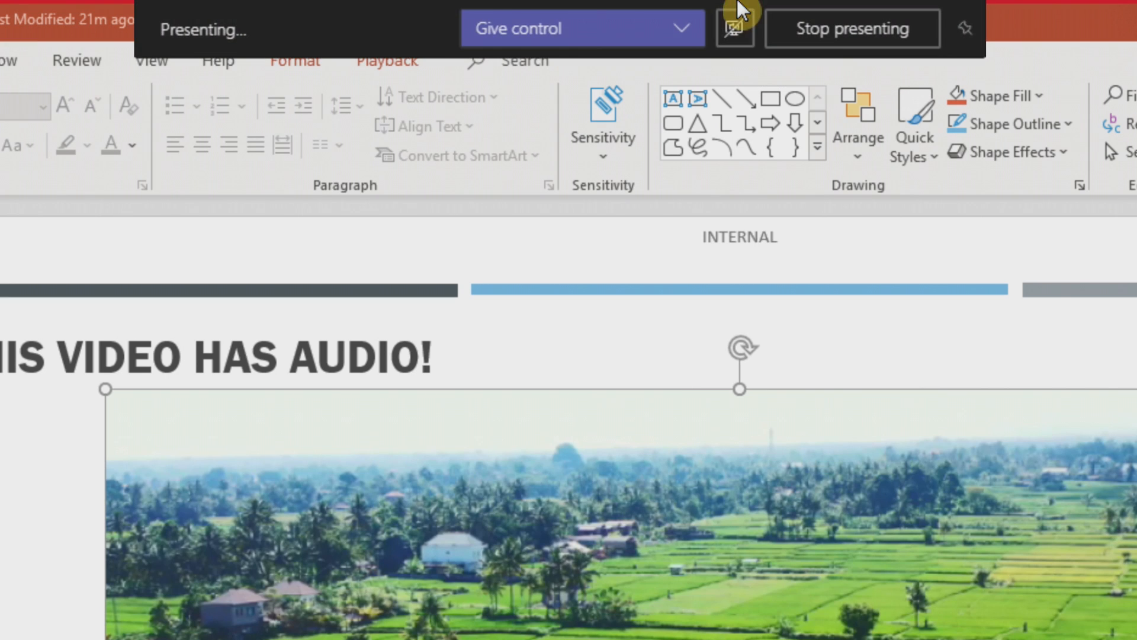
pyautogui.moveTo(734, 28)
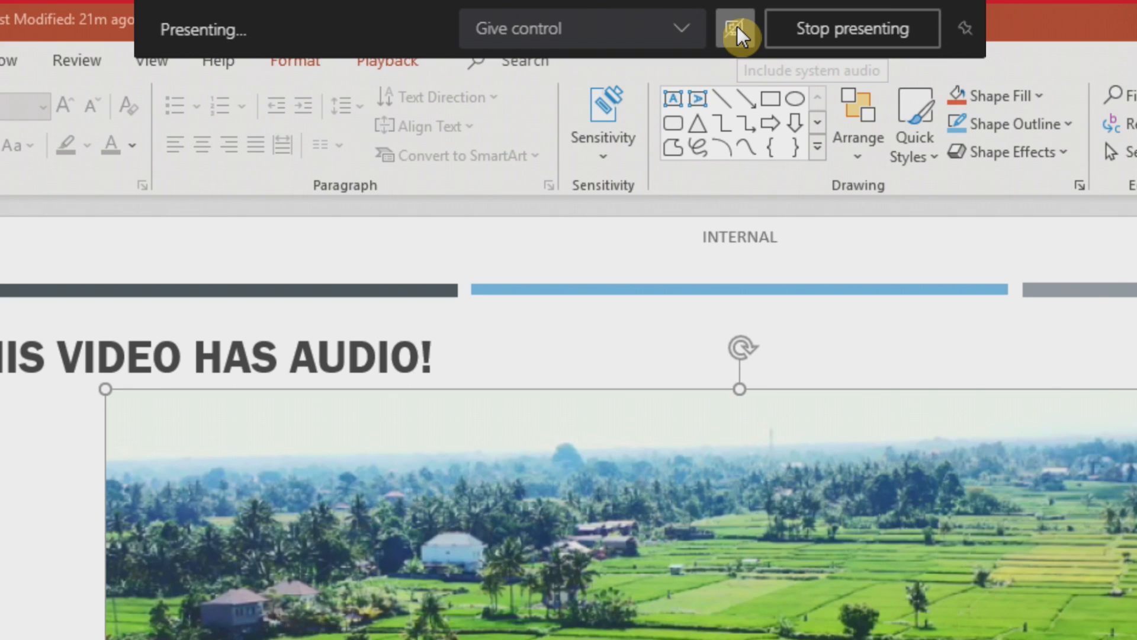